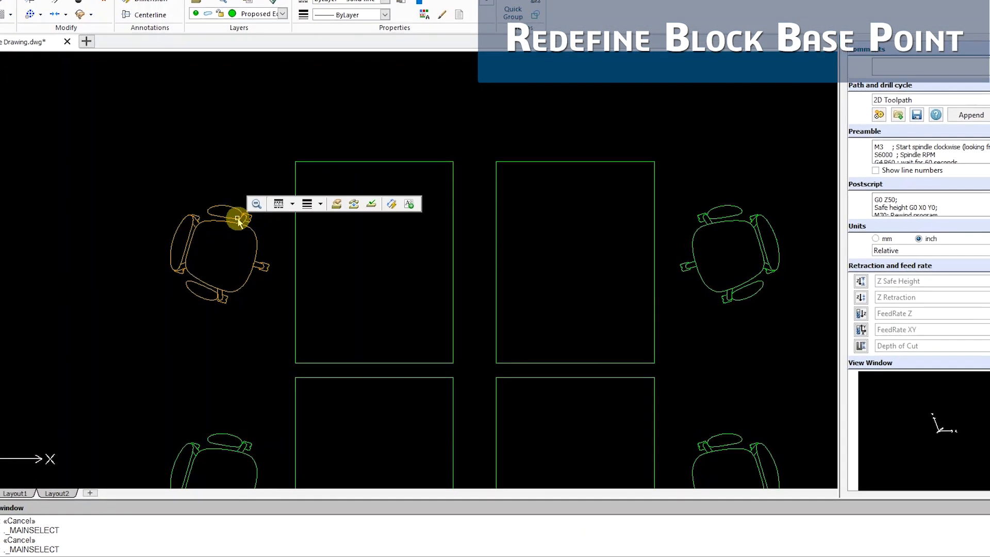
Start Redefine Block Base Point on the chair block from its context menu
{"action": "right_click", "coordinate": [238, 221]}
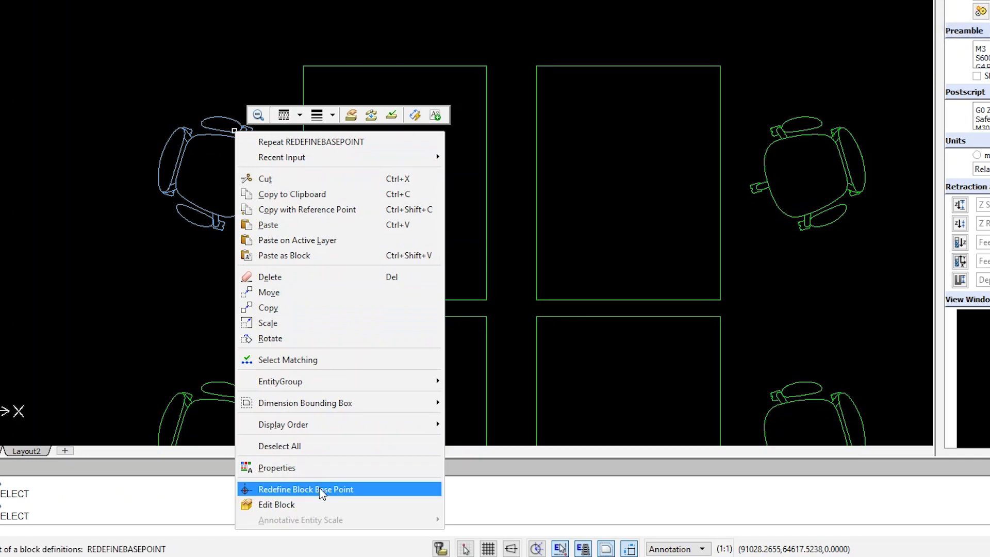
{"action": "left_click", "coordinate": [305, 489]}
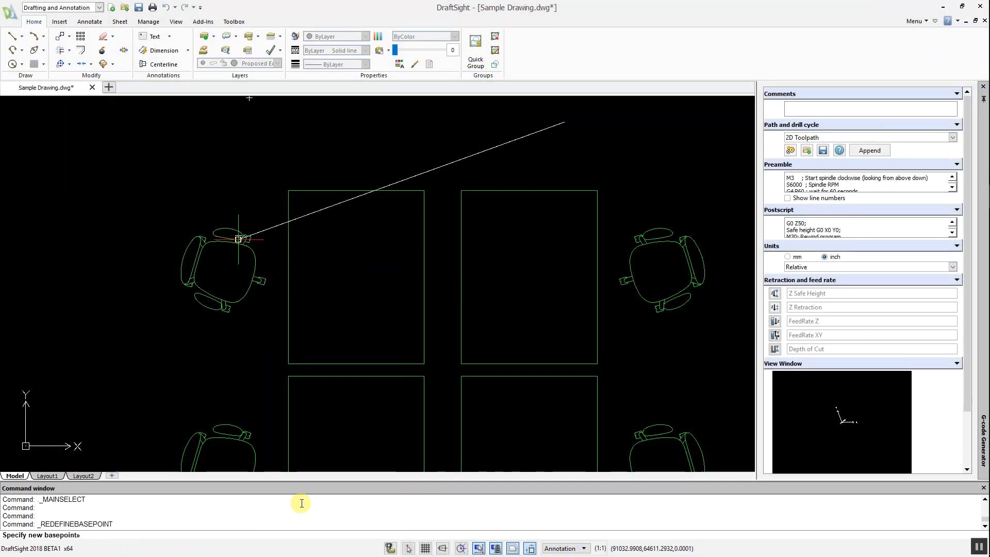
{"action": "mouse_move", "coordinate": [205, 277]}
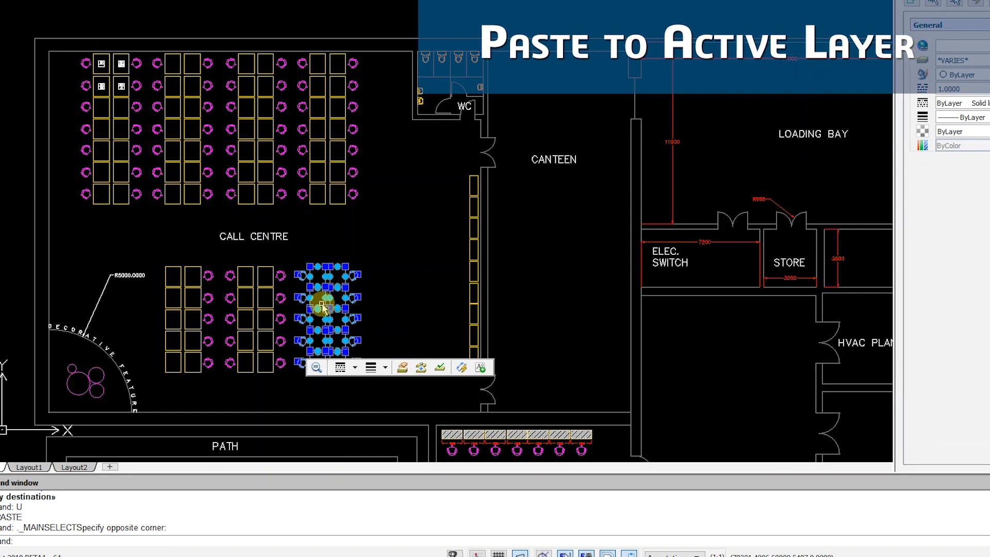
Paste the desk-and-chair cluster on the active Proposed Equipment layer, then copy it with a reference point
{"action": "right_click", "coordinate": [325, 308]}
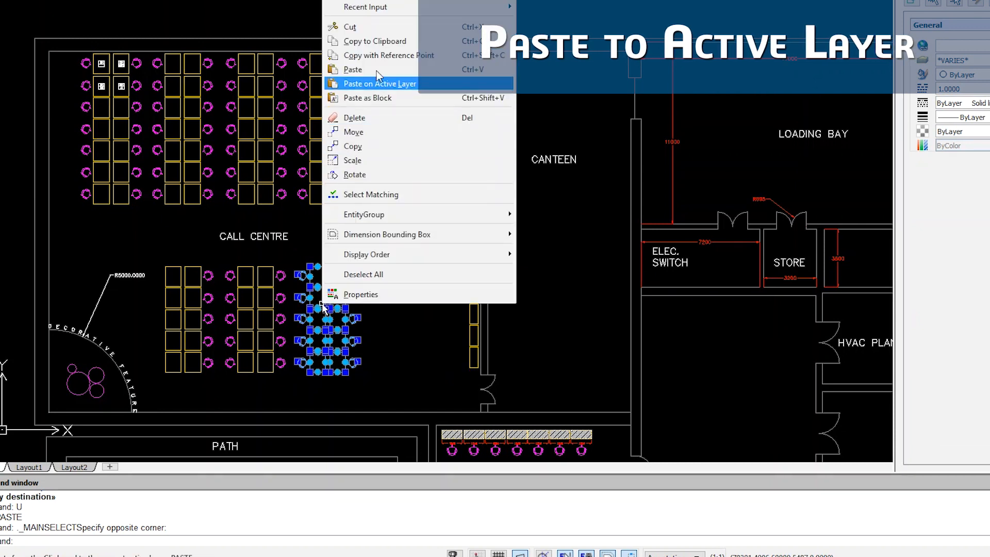
{"action": "left_click", "coordinate": [379, 84]}
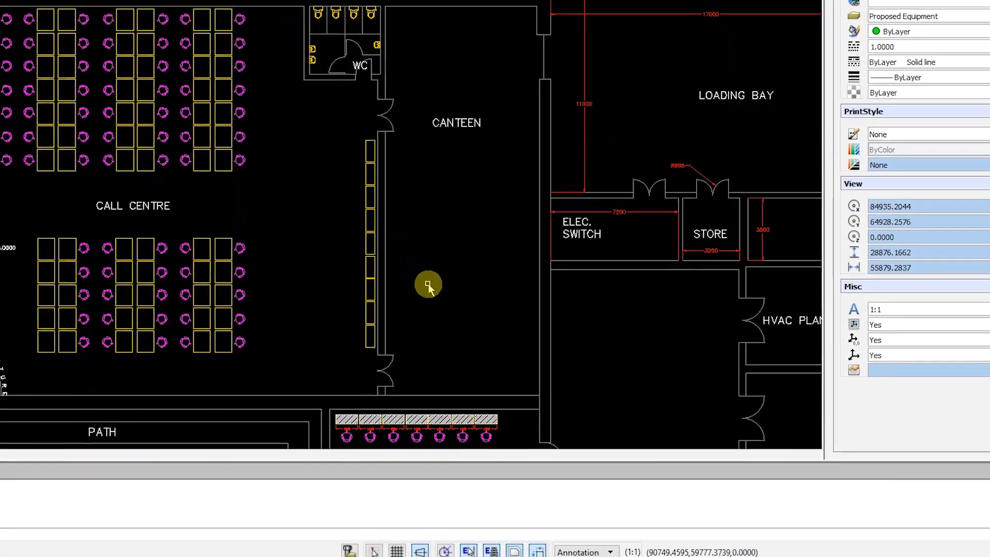
{"action": "right_click", "coordinate": [428, 282]}
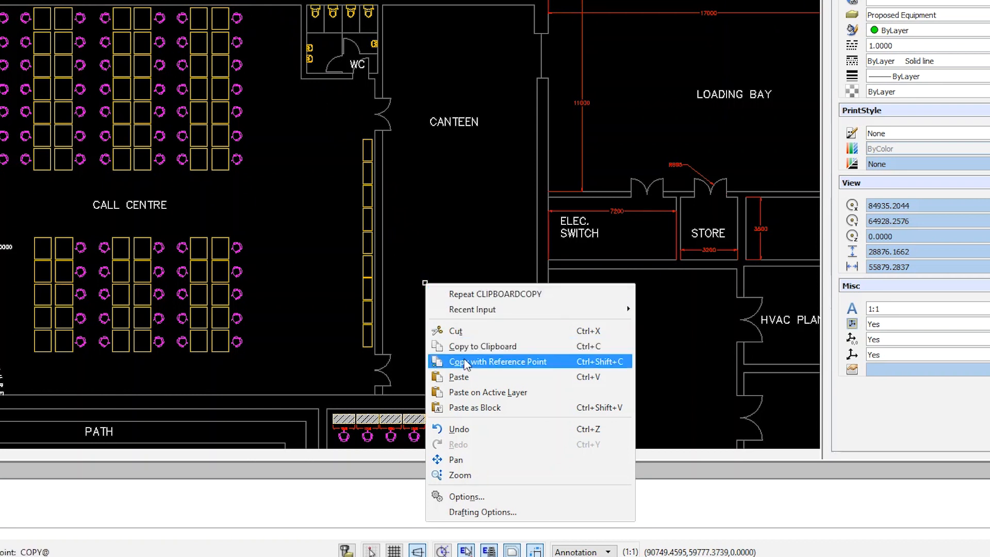
{"action": "left_click", "coordinate": [498, 361]}
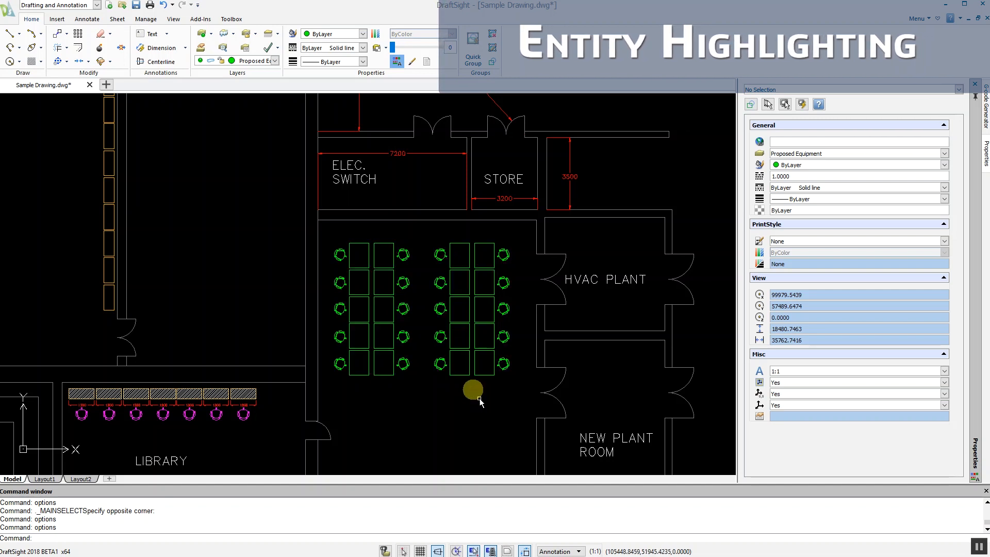
Window-select the new desk cluster to show the entity highlight effect
{"action": "left_click", "coordinate": [478, 399]}
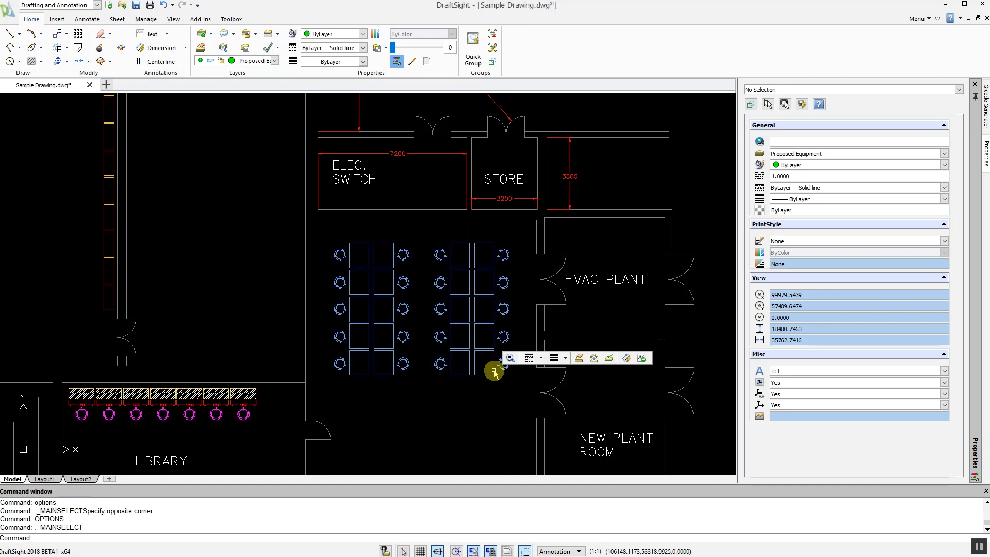
{"action": "left_click", "coordinate": [494, 370]}
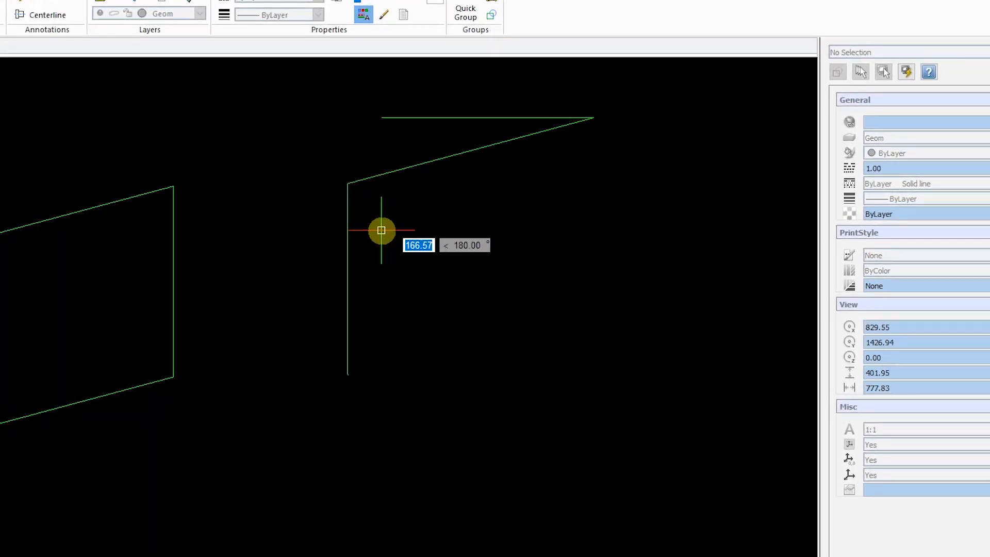
Draw a line segment 150 units long using the quick input length field
{"action": "type", "text": "150"}
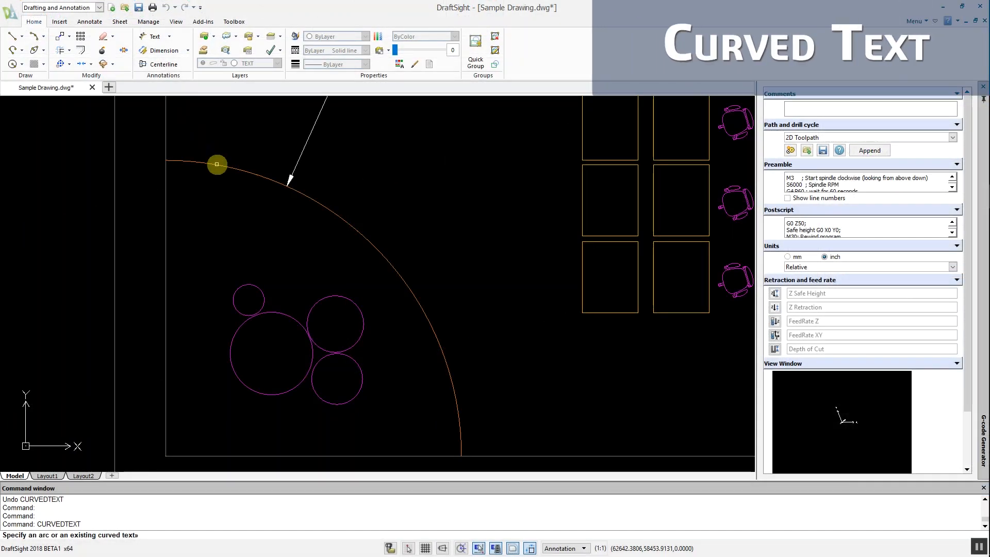
Place curved text 'DECORATIVE FEATURE' along the large arc with arc offset 100
{"action": "left_click", "coordinate": [217, 165]}
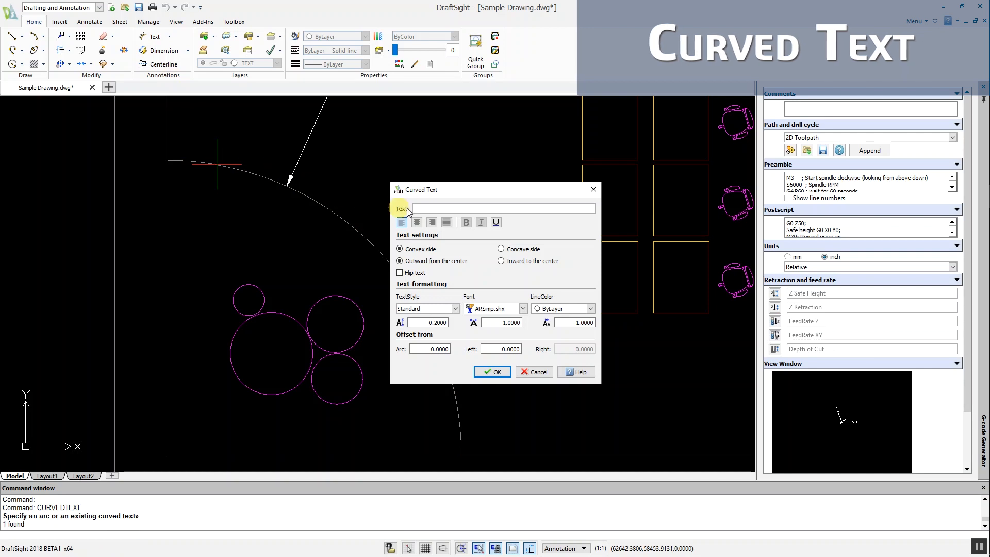
{"action": "type", "text": "DECORATIVE FEATURE"}
{"action": "type", "text": "200.0000"}
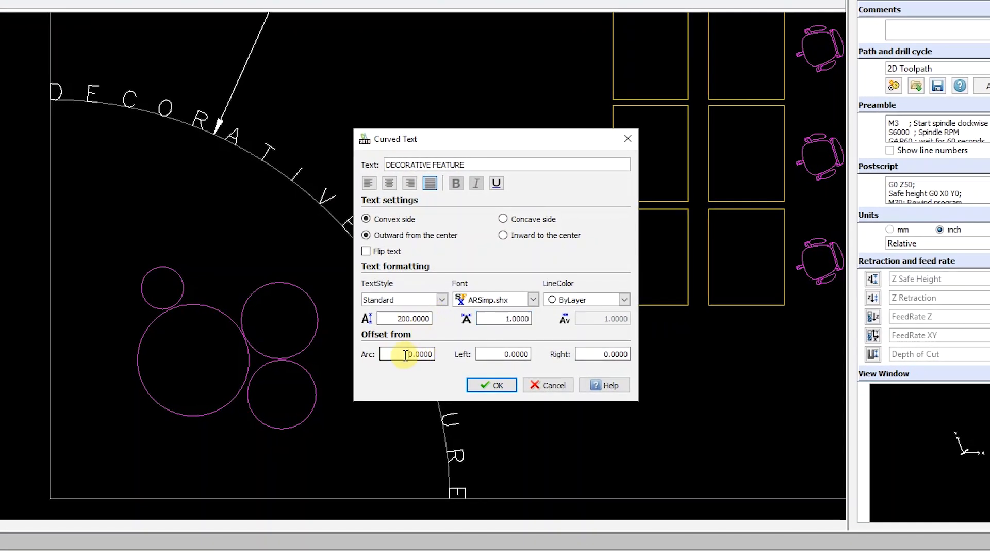
{"action": "type", "text": "100"}
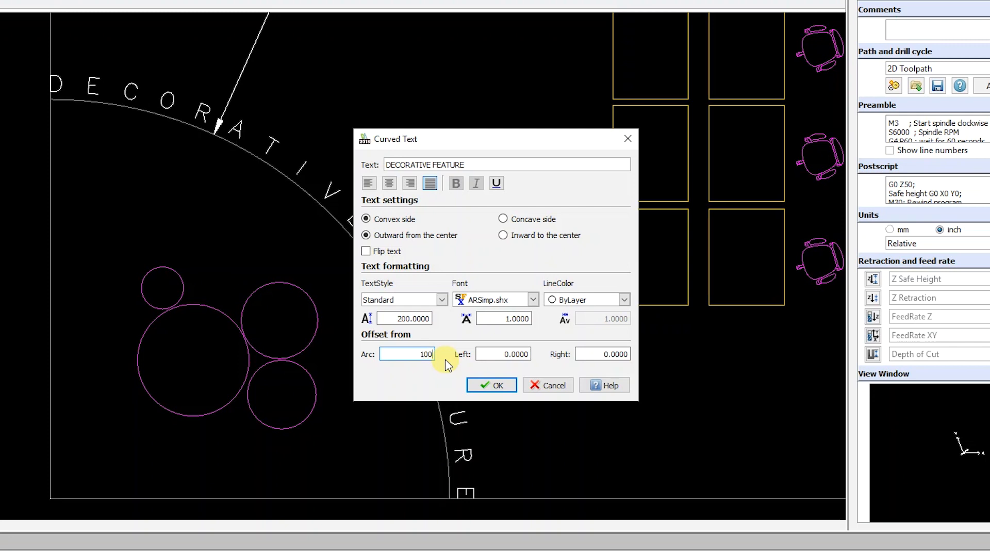
{"action": "left_click", "coordinate": [491, 385]}
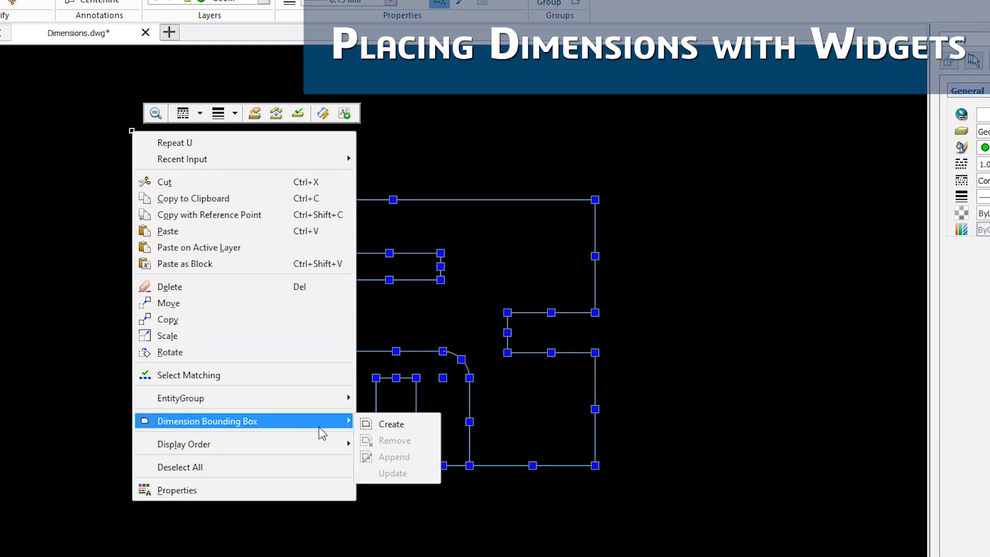
Create a dimension bounding box around the outline and dimension its top edge (3.0000)
{"action": "left_click", "coordinate": [390, 423]}
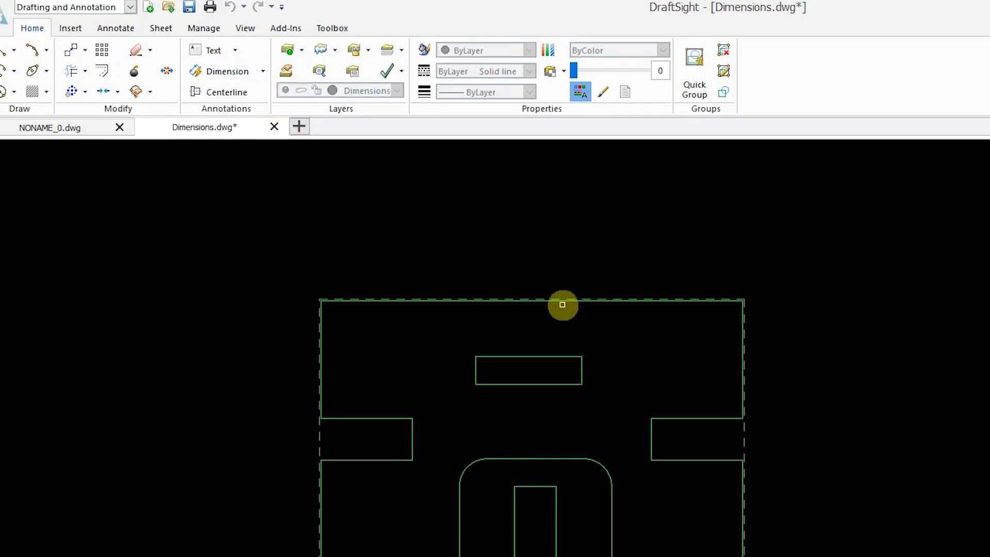
{"action": "left_click", "coordinate": [561, 305]}
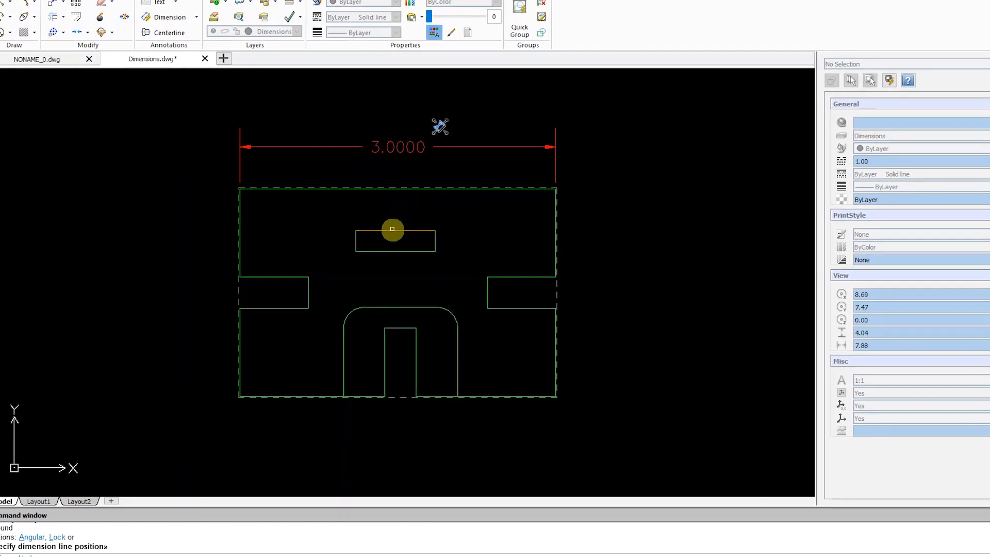
Smart-dimension the small rectangle width 0.7500 and the arch corner radius R0.1969
{"action": "left_click", "coordinate": [439, 126]}
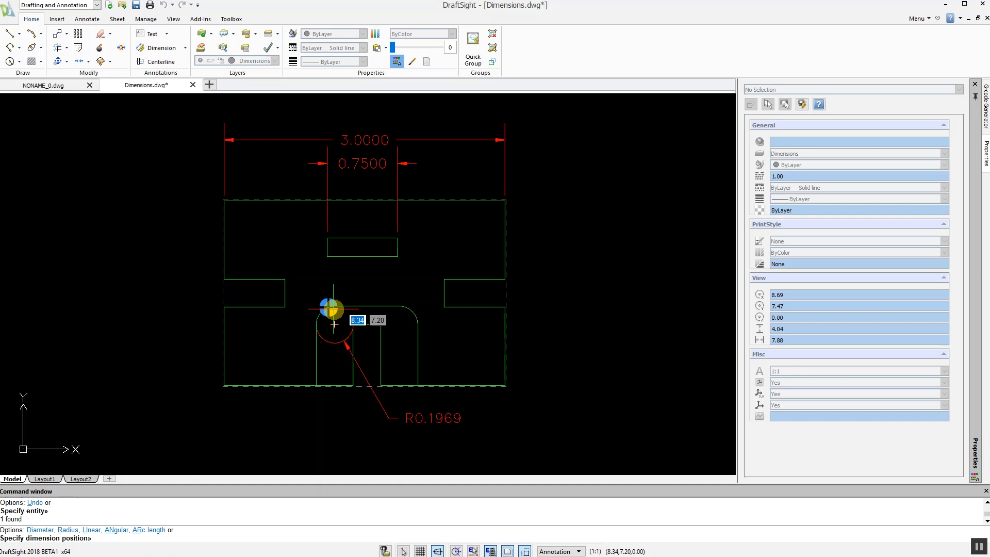
{"action": "left_click", "coordinate": [146, 84]}
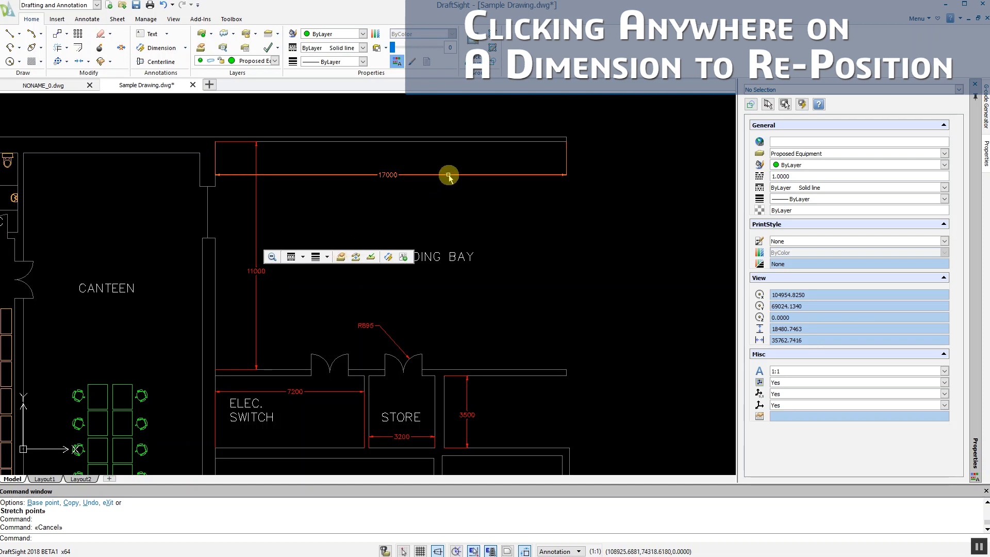
Grab the 17000 dimension above LOADING BAY to begin repositioning it
{"action": "left_click", "coordinate": [448, 182]}
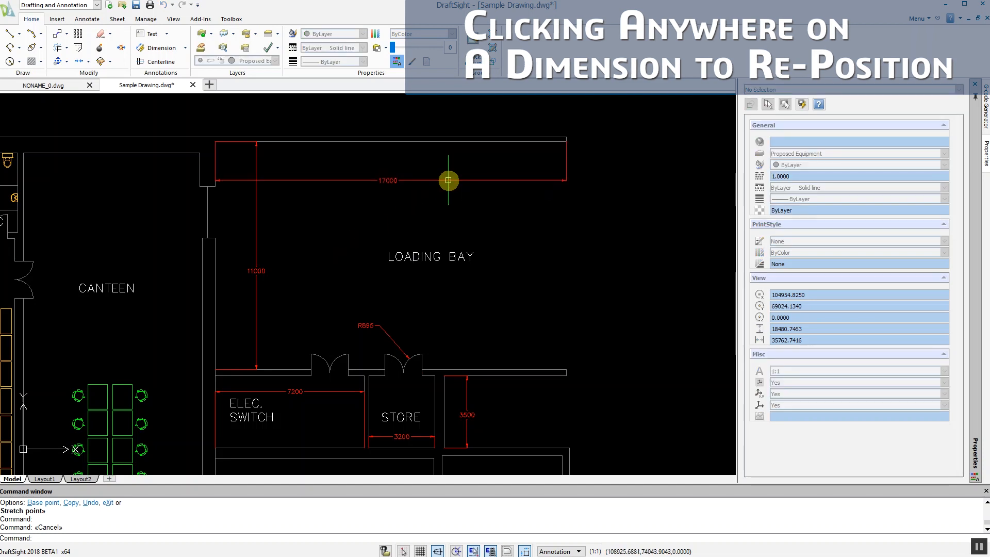